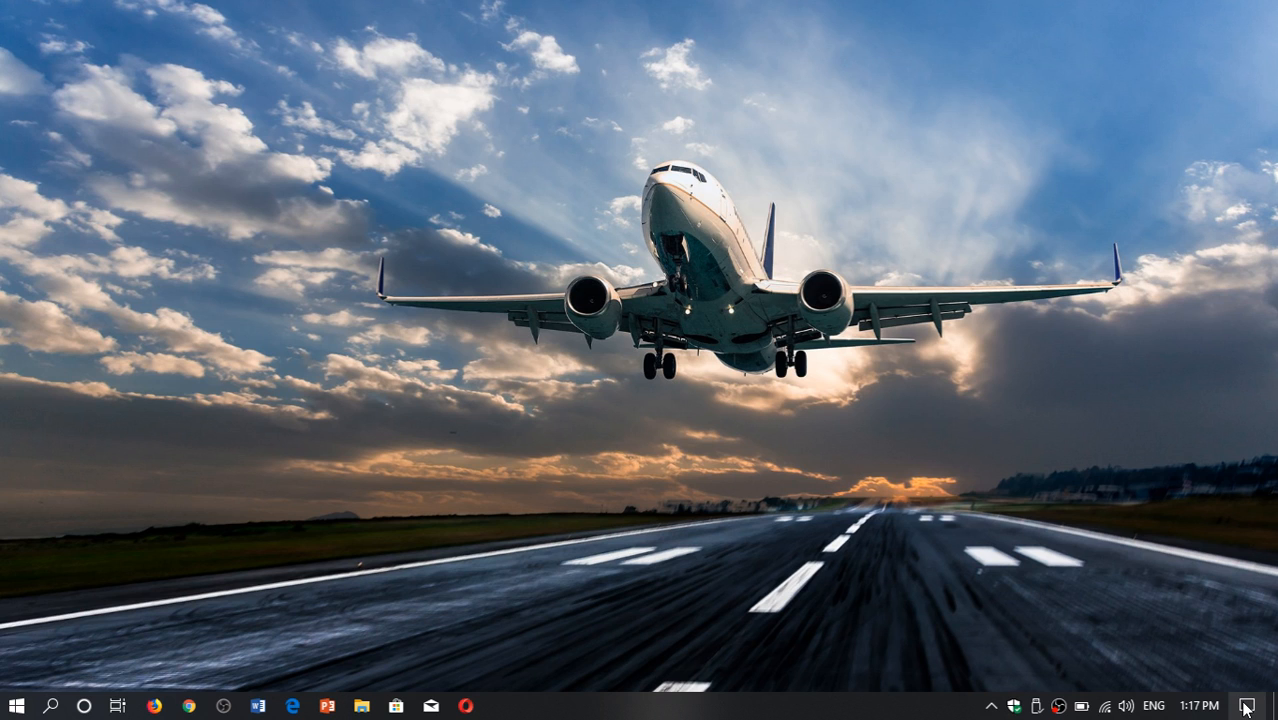
Open Action Center and slide the brightness through 82, 100, 69 and back up.
{"action": "left_click", "coordinate": [1259, 705]}
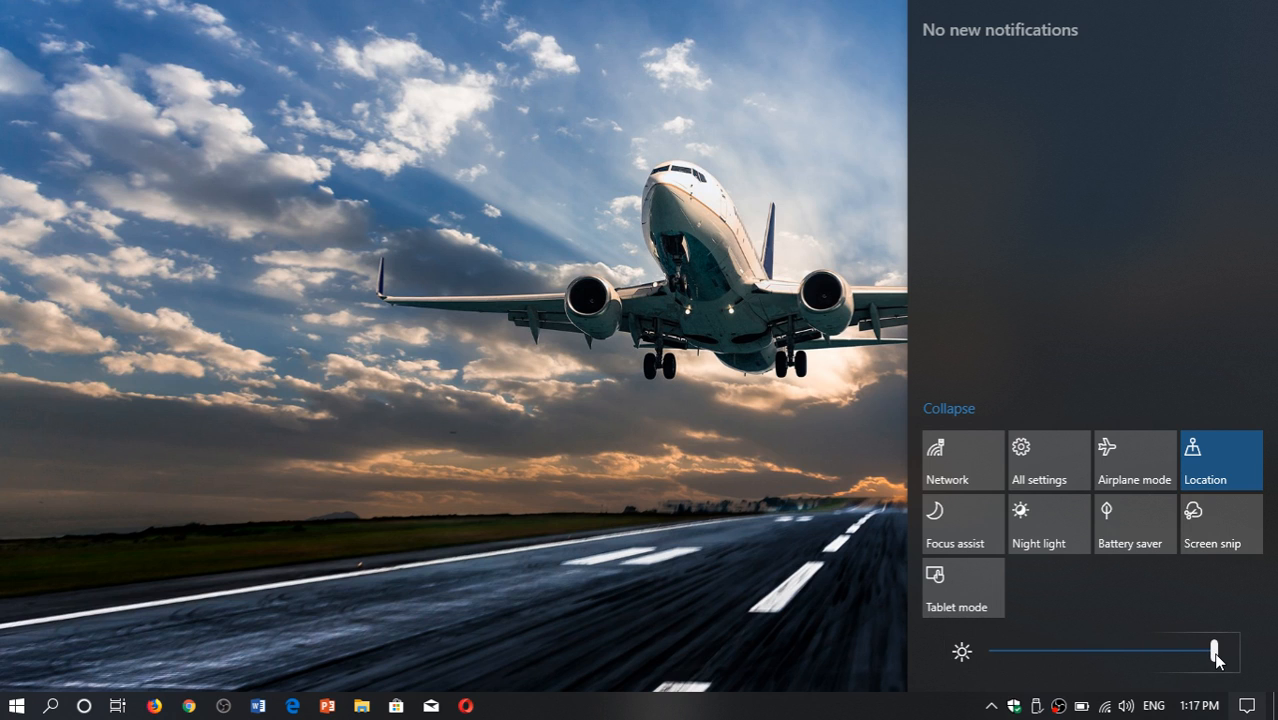
{"action": "left_click_drag", "start_coordinate": [1215, 651], "coordinate": [1173, 651]}
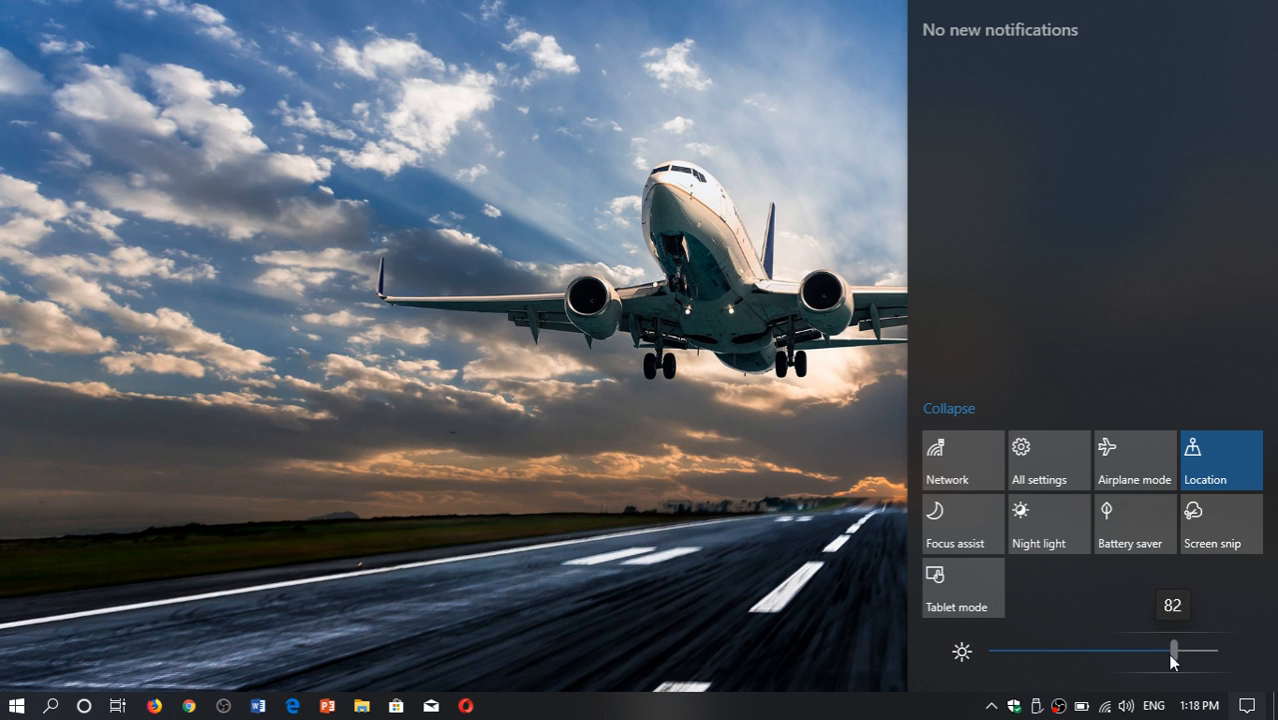
{"action": "left_click_drag", "start_coordinate": [1172, 651], "coordinate": [1214, 651]}
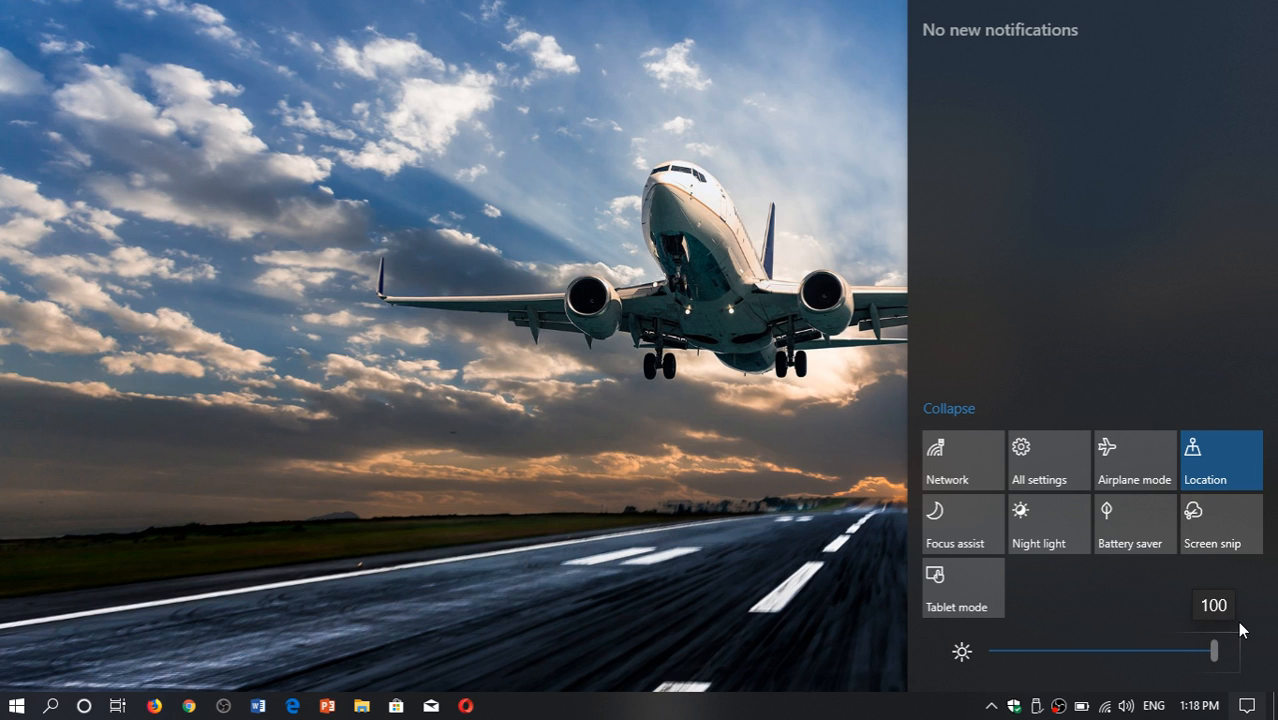
{"action": "left_click_drag", "start_coordinate": [1215, 651], "coordinate": [1146, 651]}
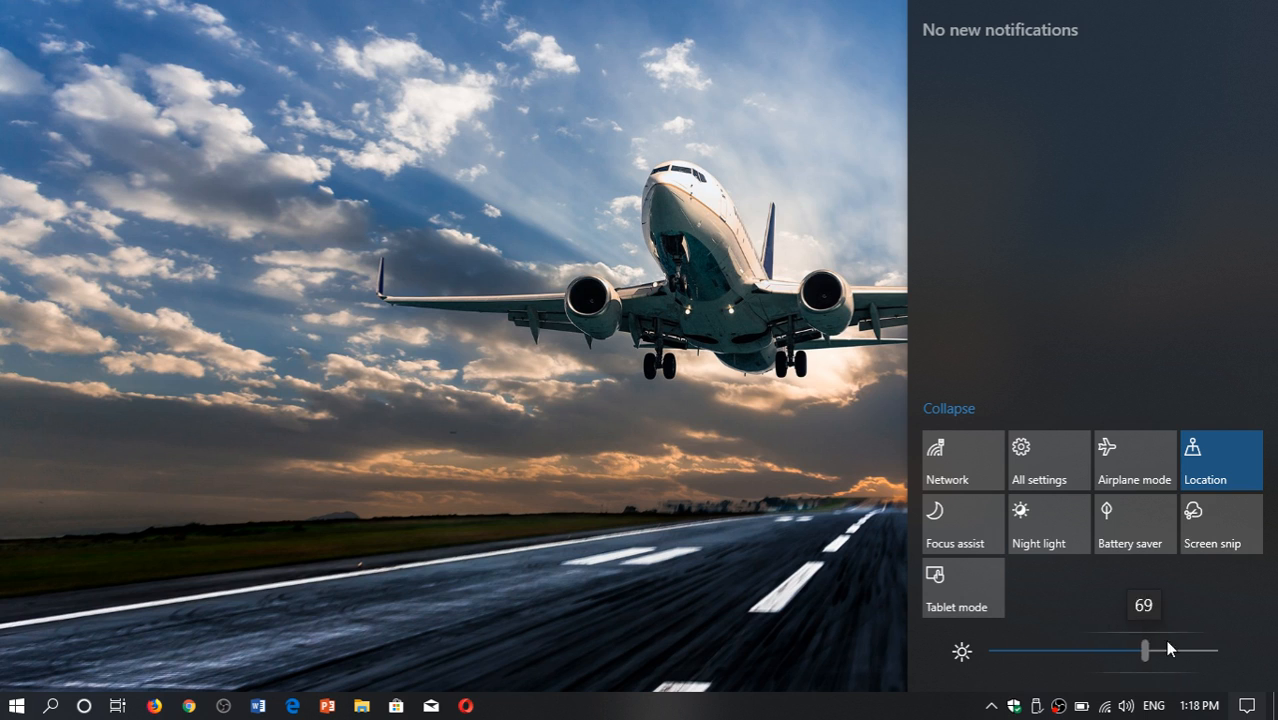
{"action": "left_click_drag", "start_coordinate": [1145, 651], "coordinate": [1215, 651]}
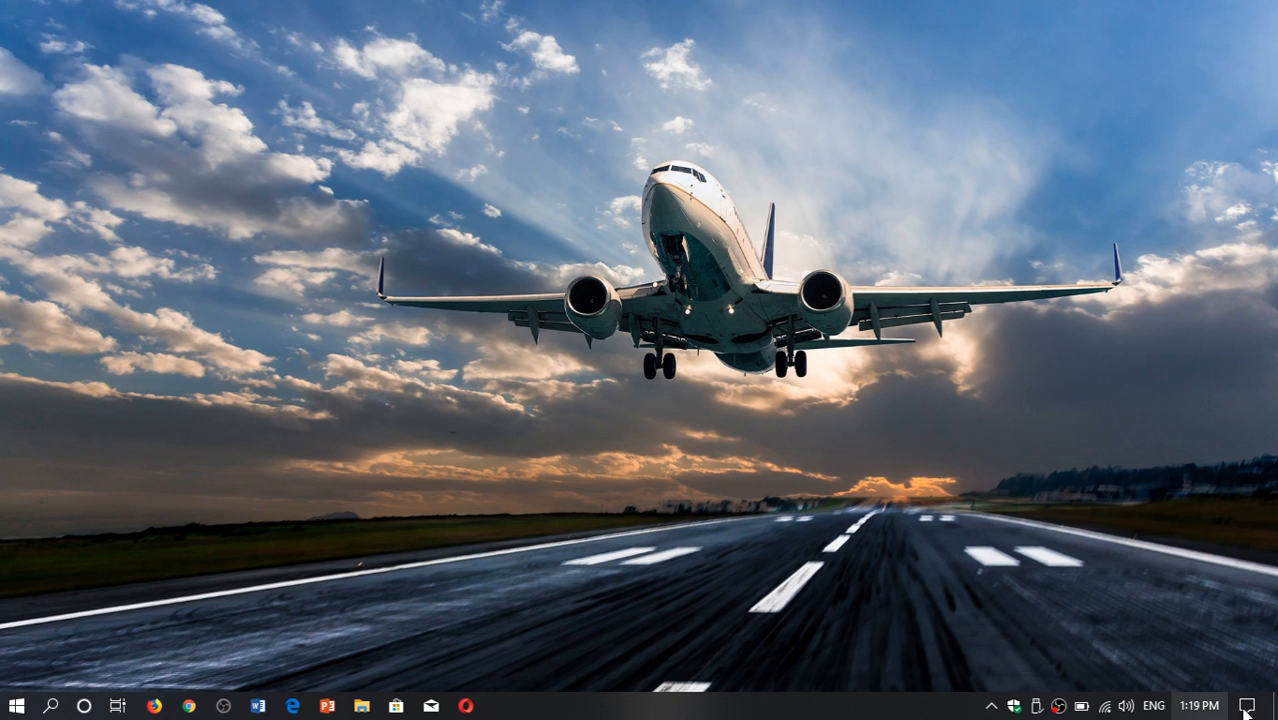
Go from Action Center's All settings into System to reach the Display page.
{"action": "left_click", "coordinate": [1247, 705]}
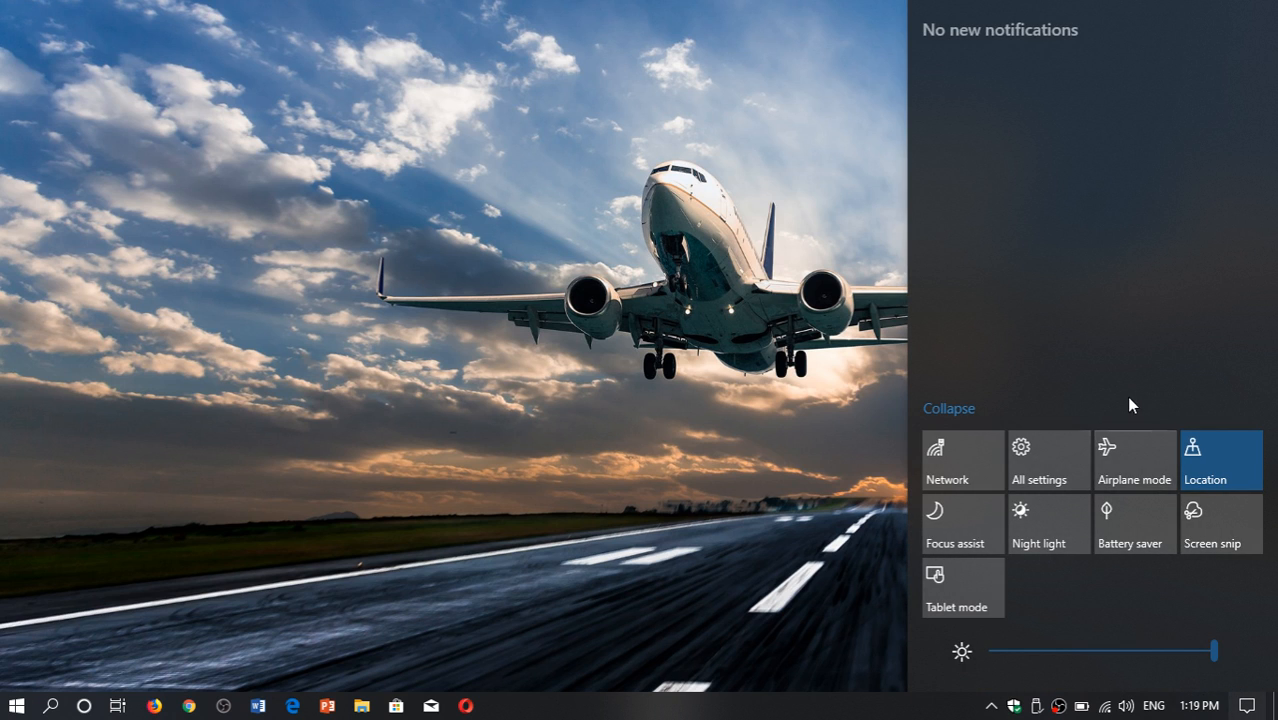
{"action": "mouse_move", "coordinate": [1062, 425]}
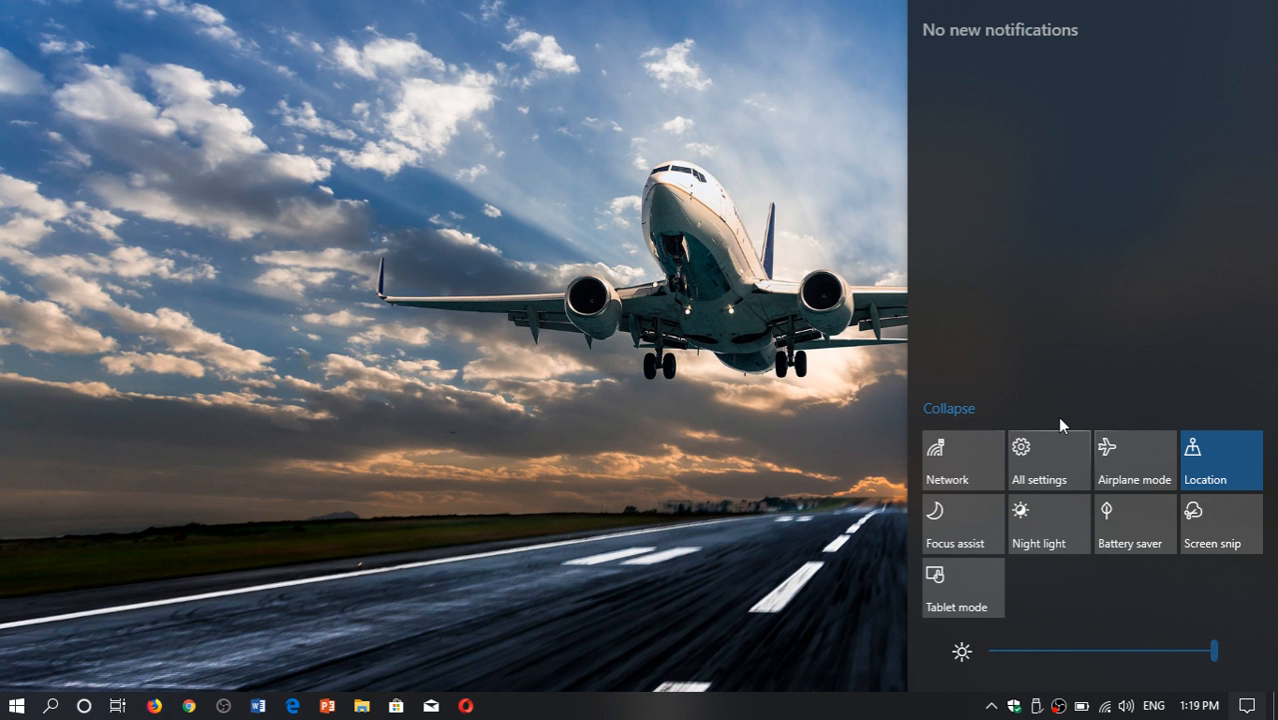
{"action": "left_click", "coordinate": [1047, 460]}
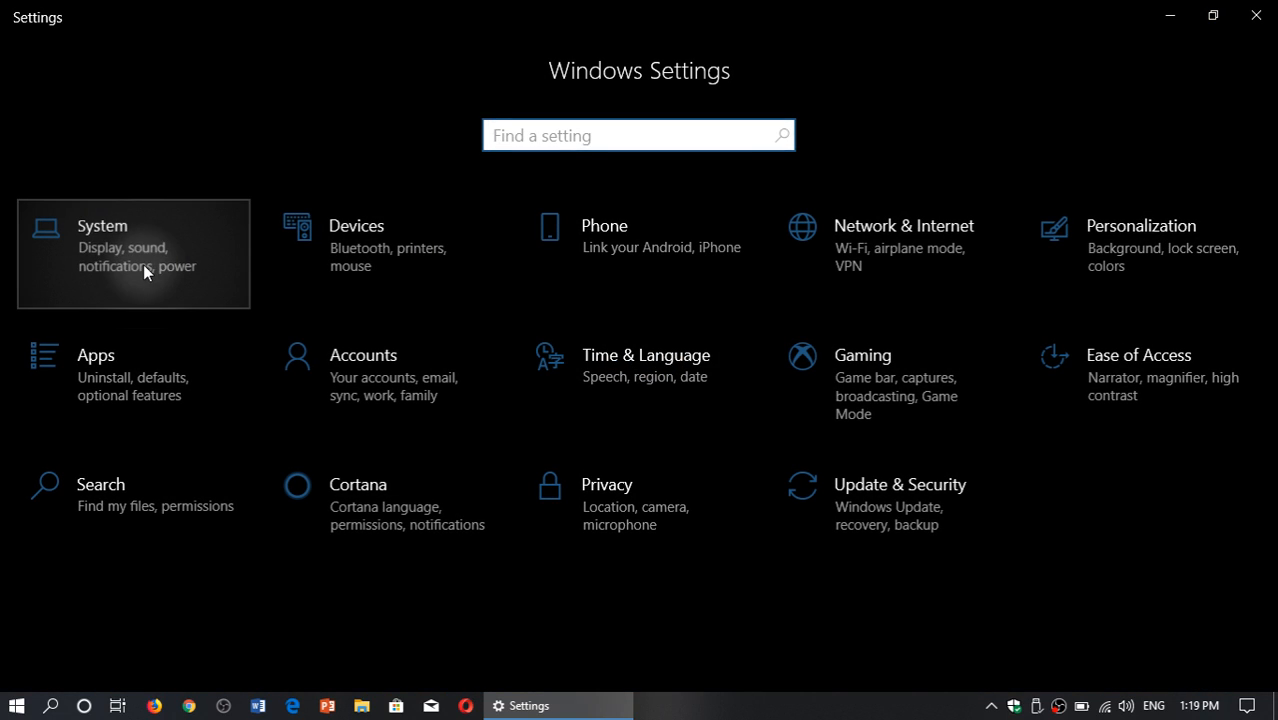
{"action": "left_click", "coordinate": [133, 253]}
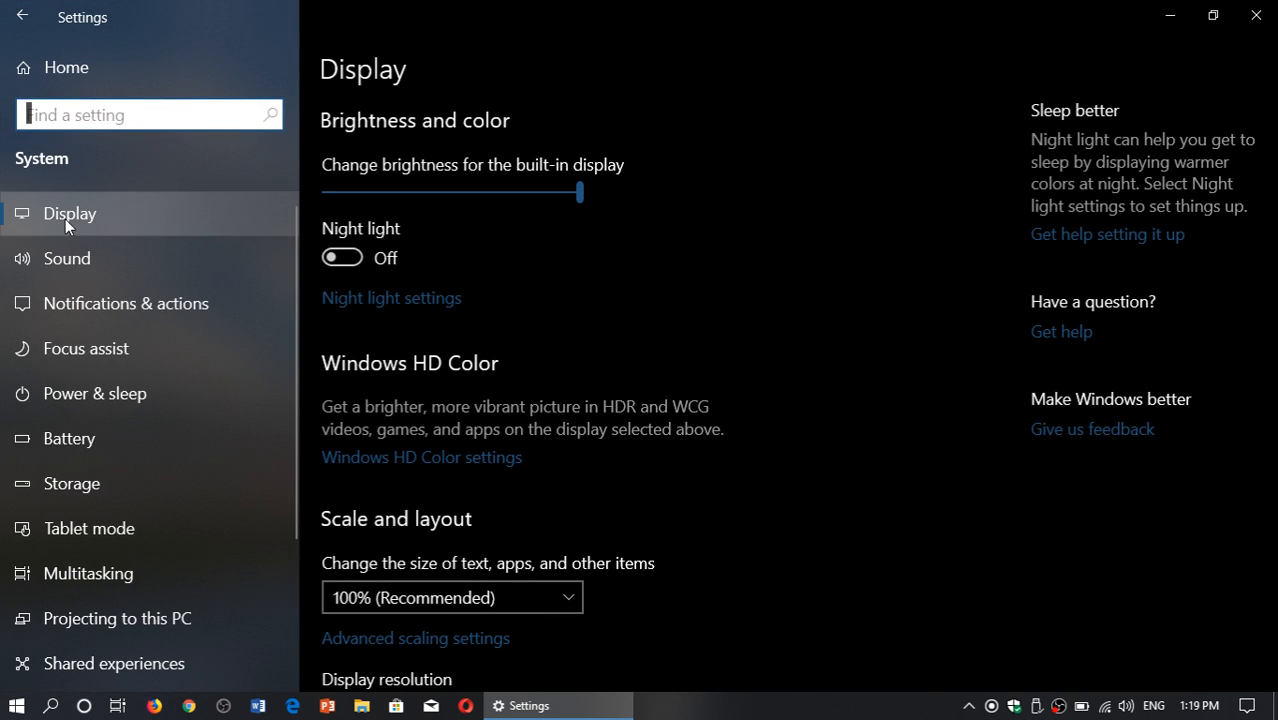
{"action": "mouse_move", "coordinate": [85, 348]}
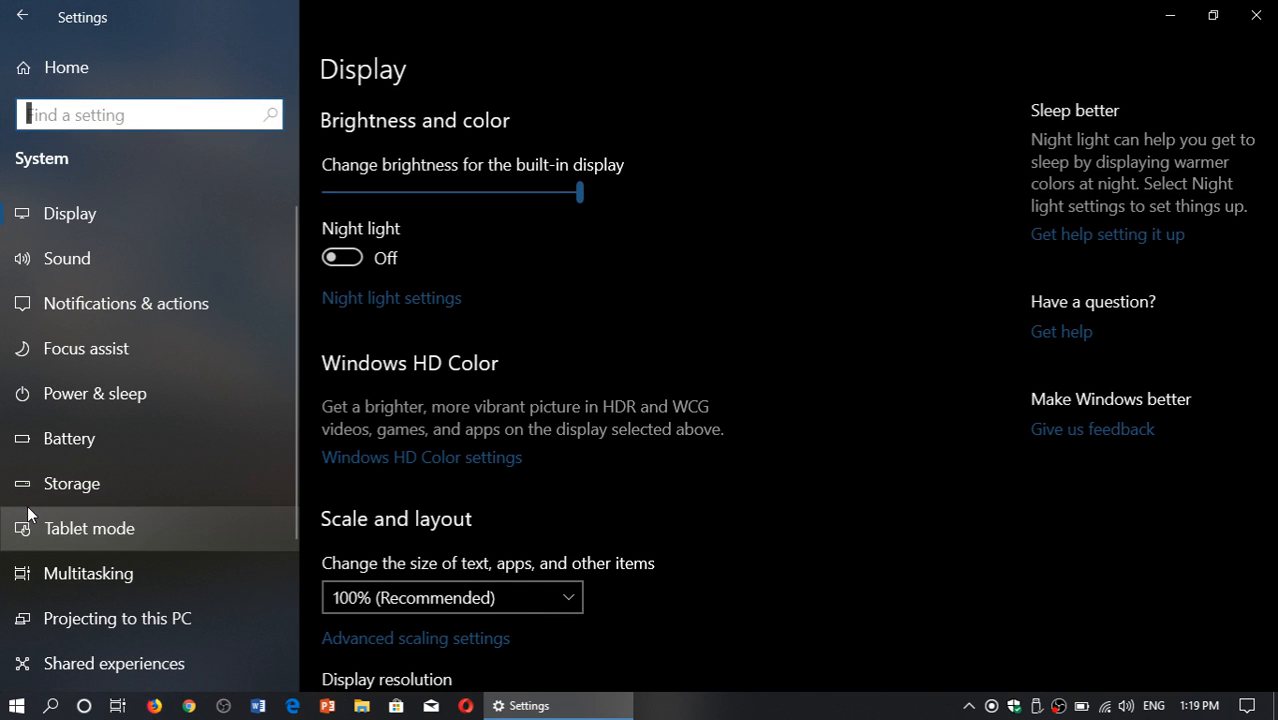
{"action": "mouse_move", "coordinate": [103, 250]}
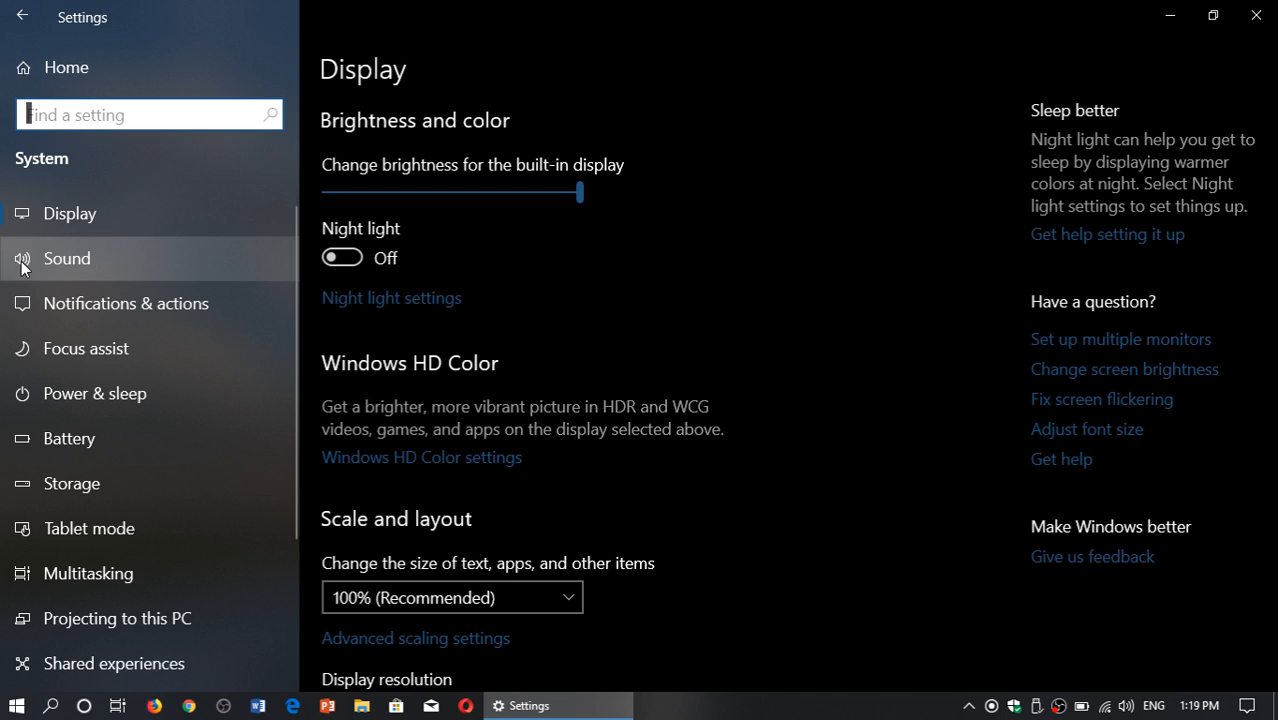
{"action": "mouse_move", "coordinate": [126, 303]}
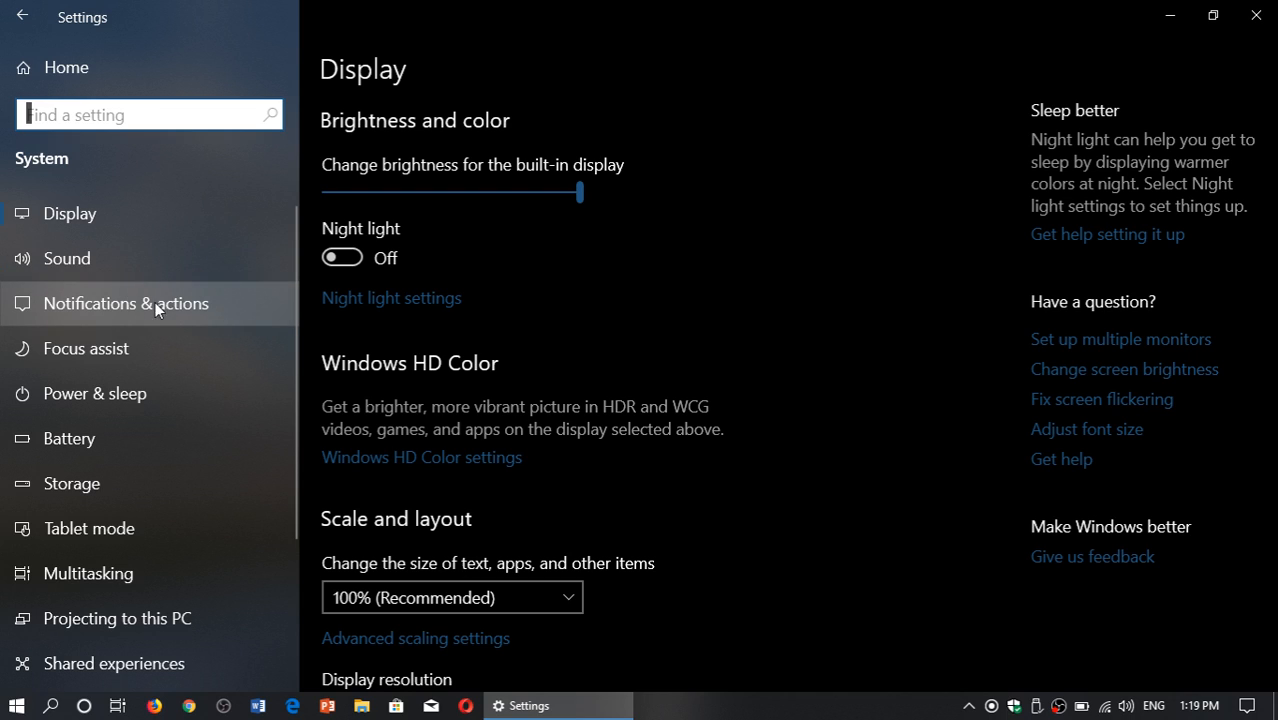
{"action": "mouse_move", "coordinate": [20, 315]}
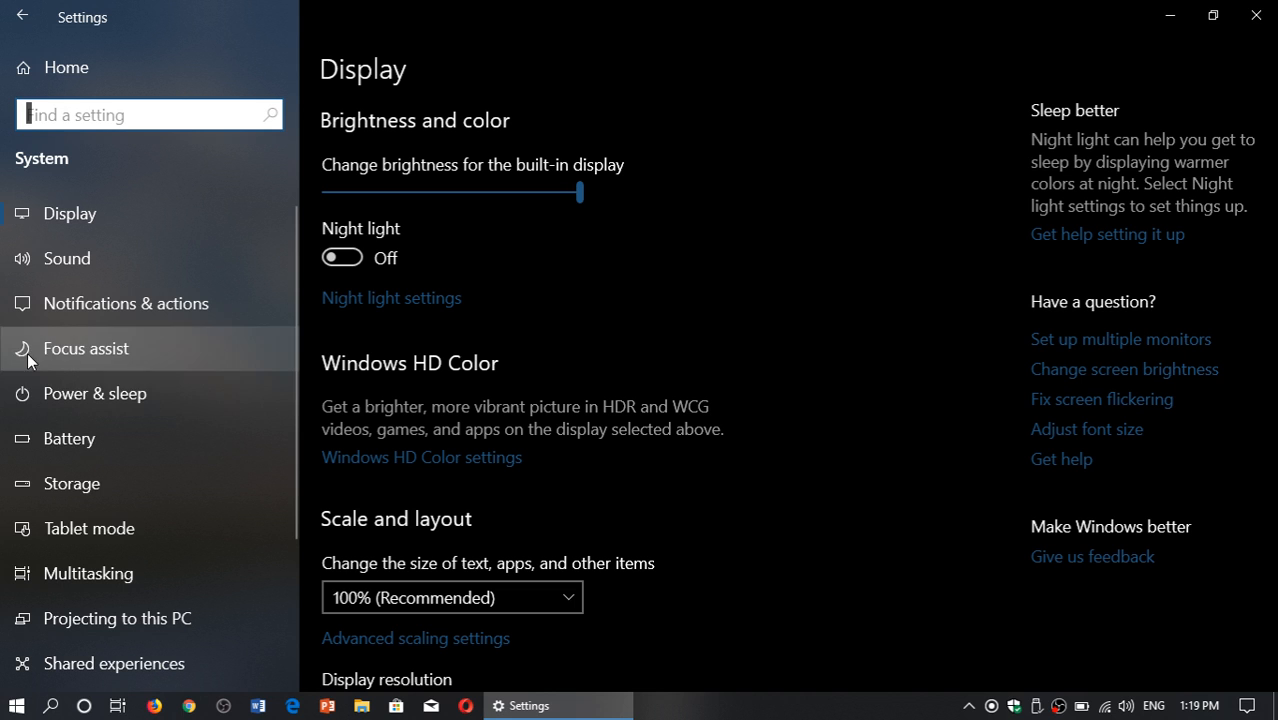
{"action": "mouse_move", "coordinate": [20, 16]}
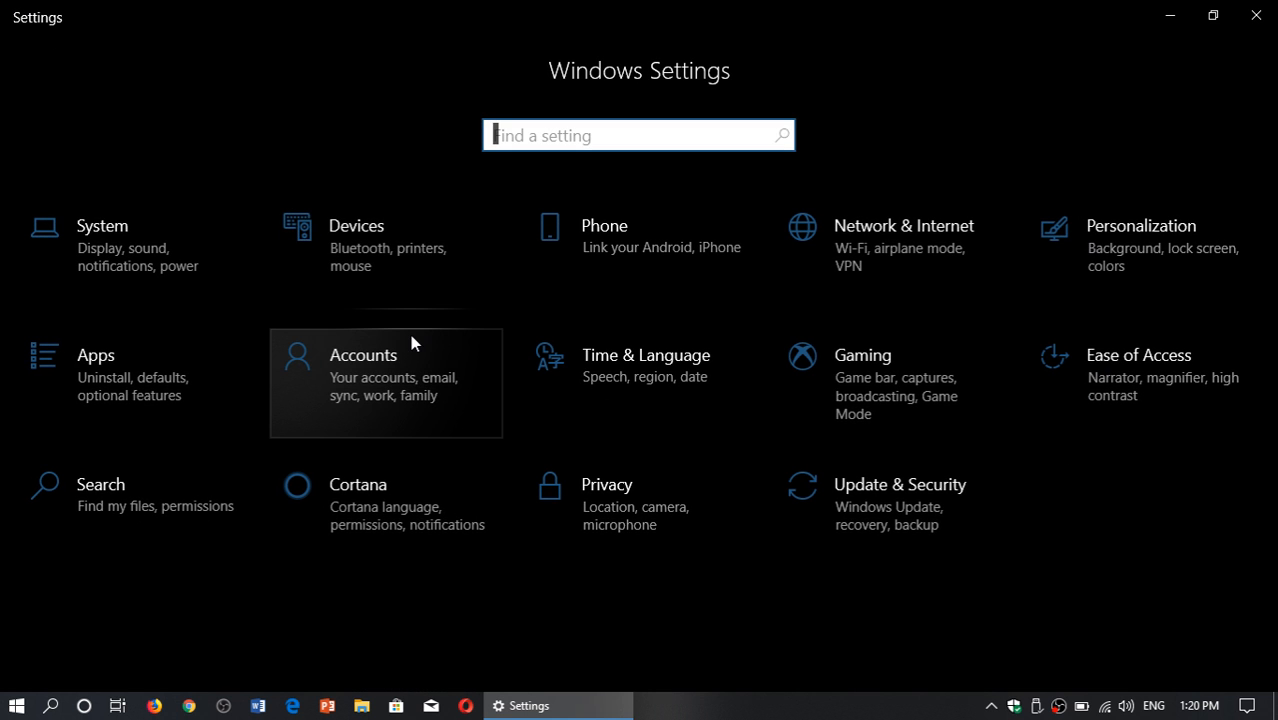
{"action": "mouse_move", "coordinate": [1135, 252]}
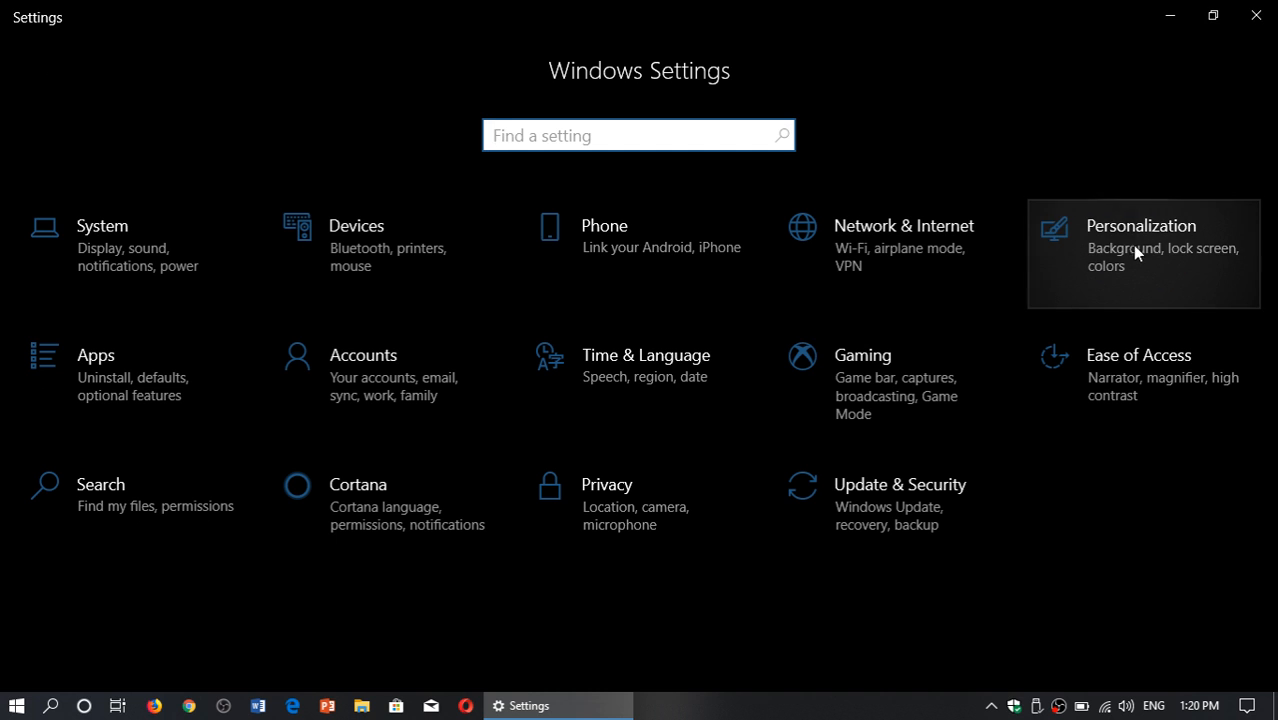
Choose Personalization from the Settings home to show the Background page.
{"action": "left_click", "coordinate": [1143, 245]}
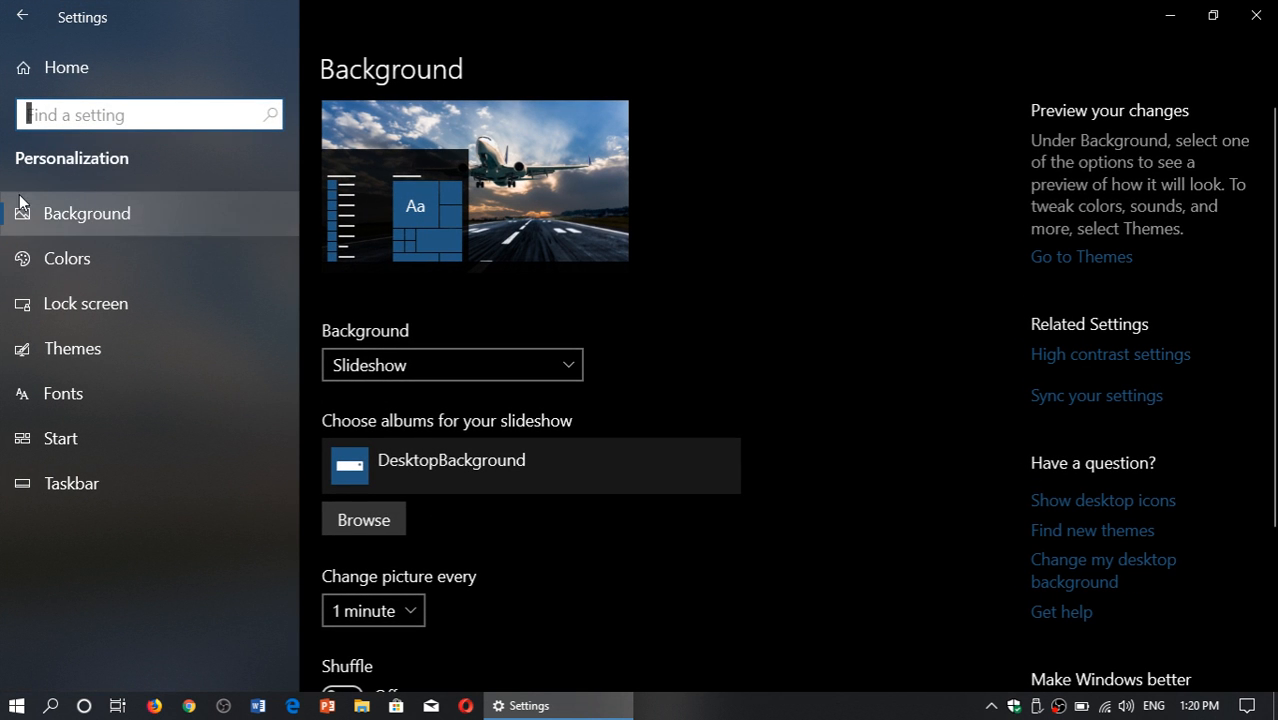
{"action": "mouse_move", "coordinate": [72, 348]}
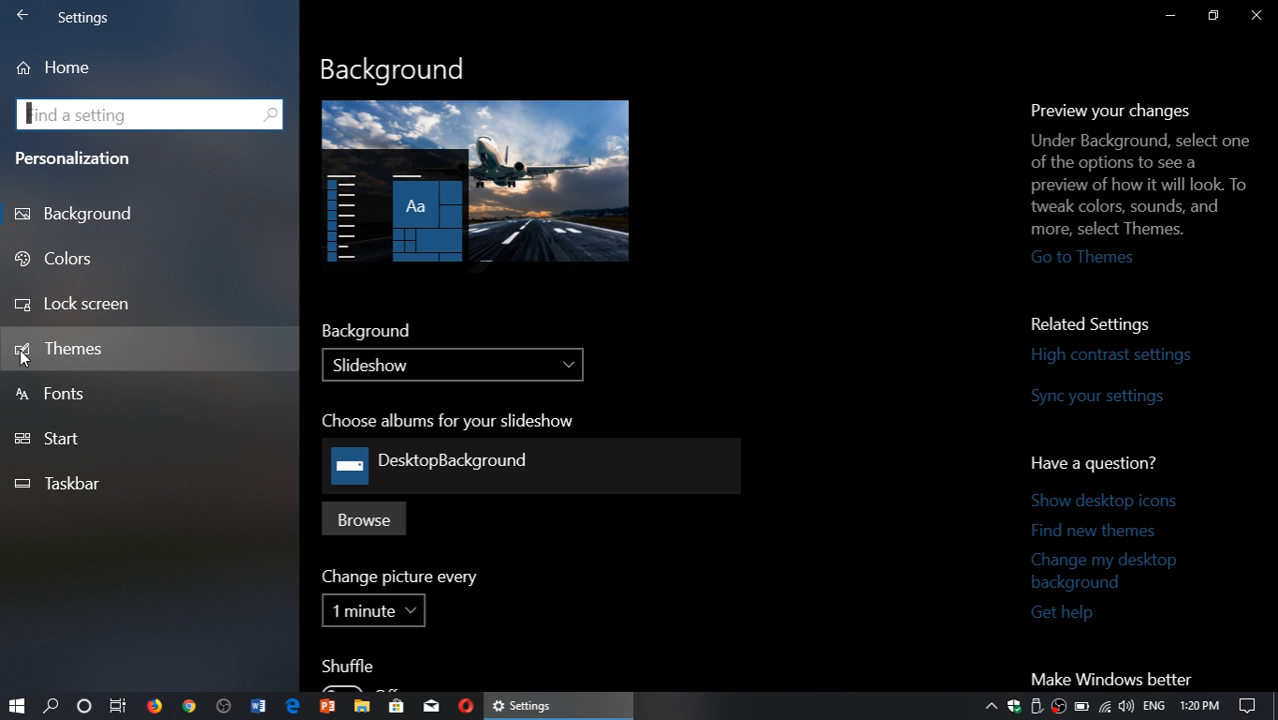
{"action": "mouse_move", "coordinate": [768, 99]}
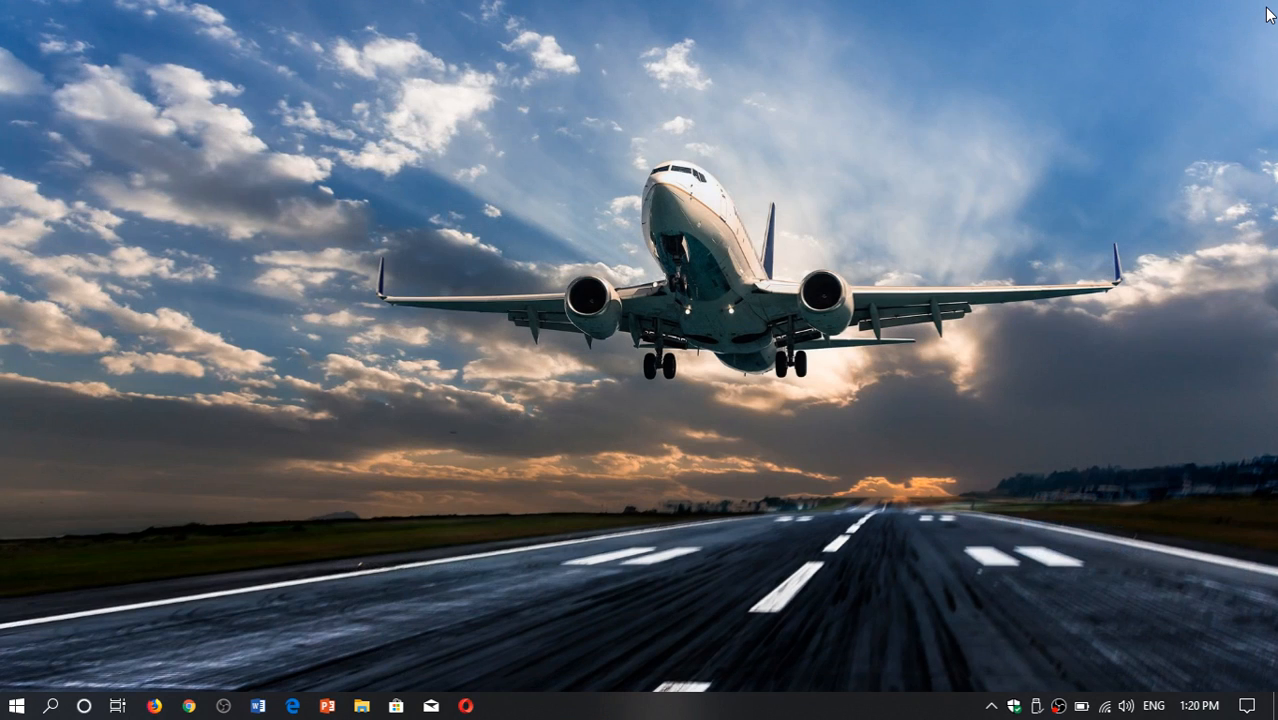
{"action": "mouse_move", "coordinate": [342, 415]}
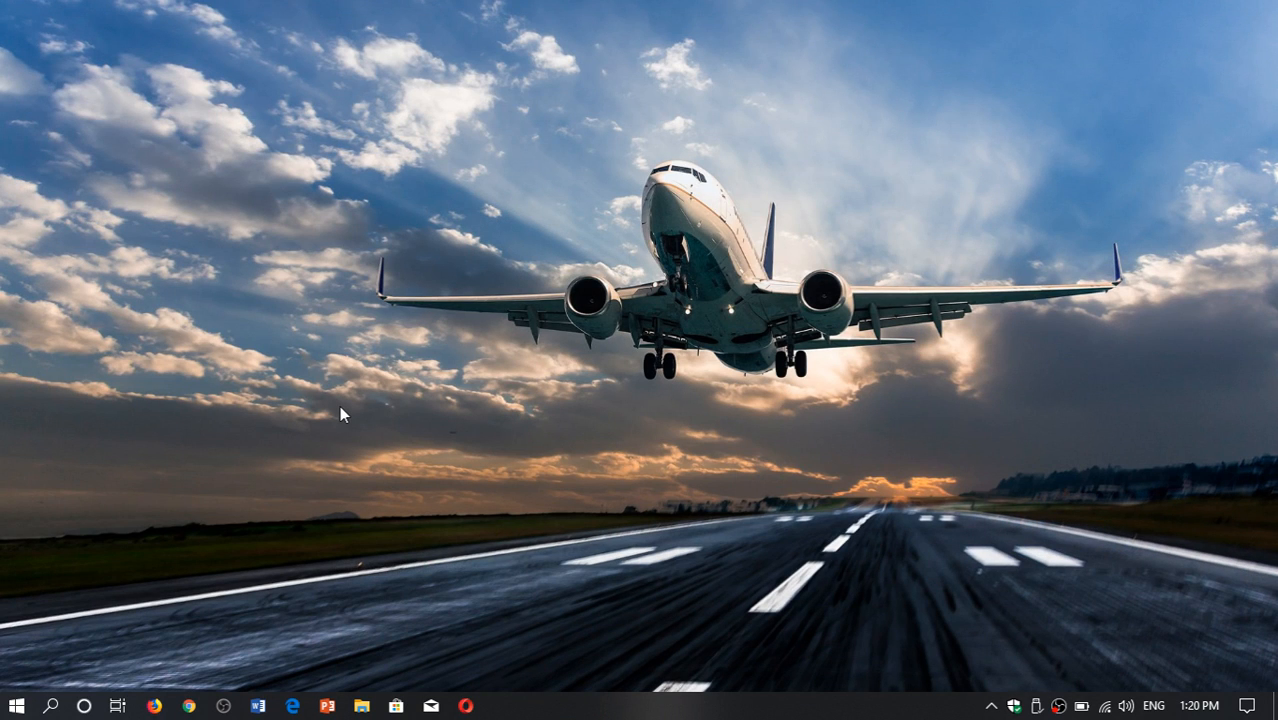
{"action": "mouse_move", "coordinate": [10, 690]}
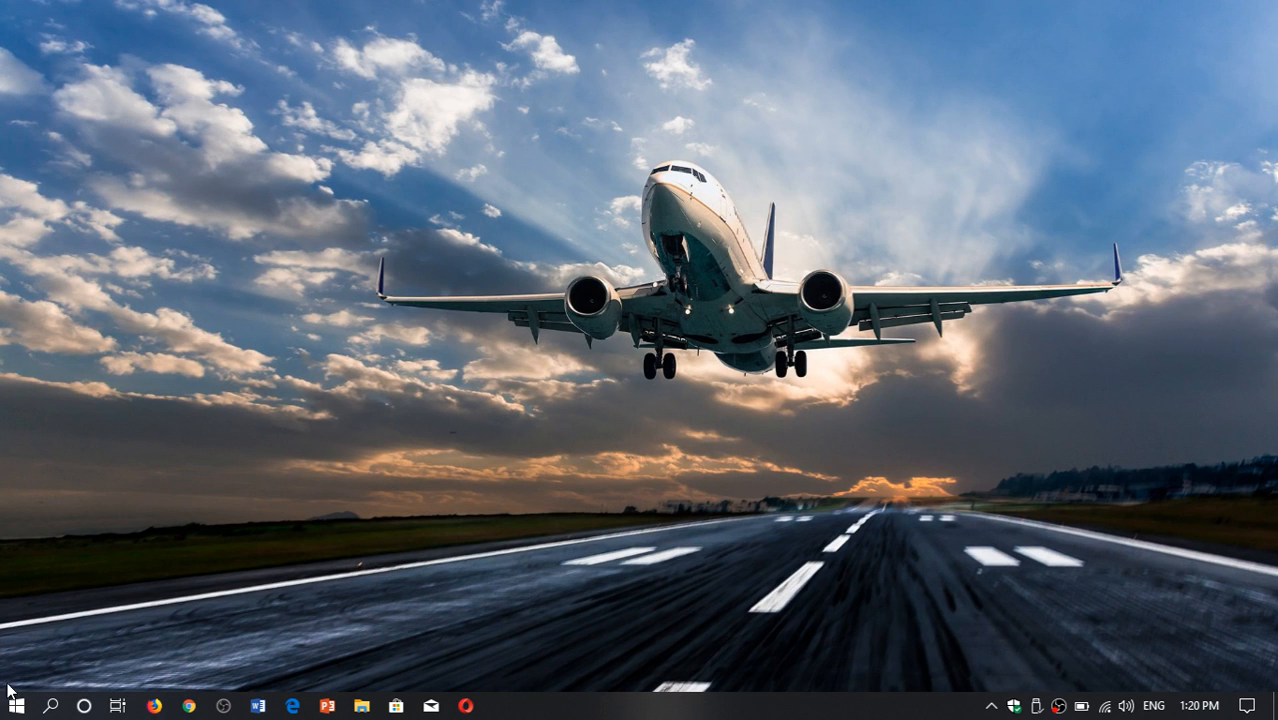
{"action": "mouse_move", "coordinate": [13, 705]}
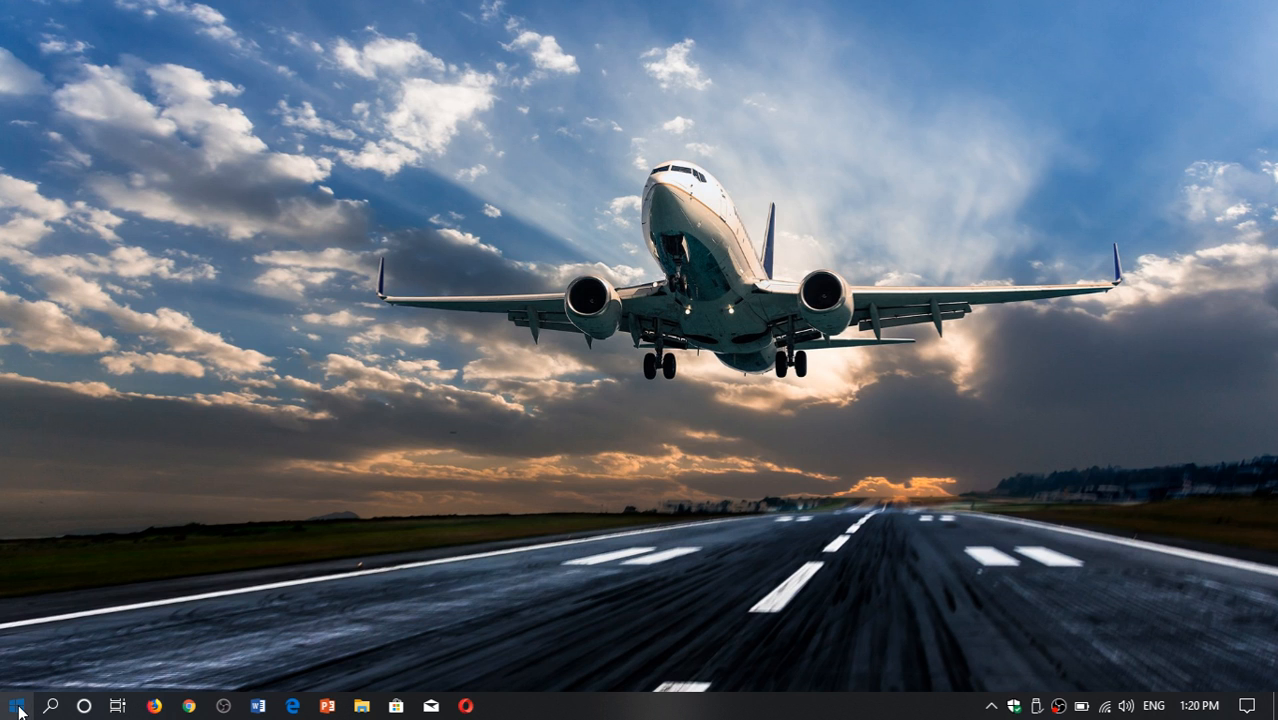
Open Start and expand the Power button to list Sleep, Shut down and Restart.
{"action": "left_click", "coordinate": [15, 705]}
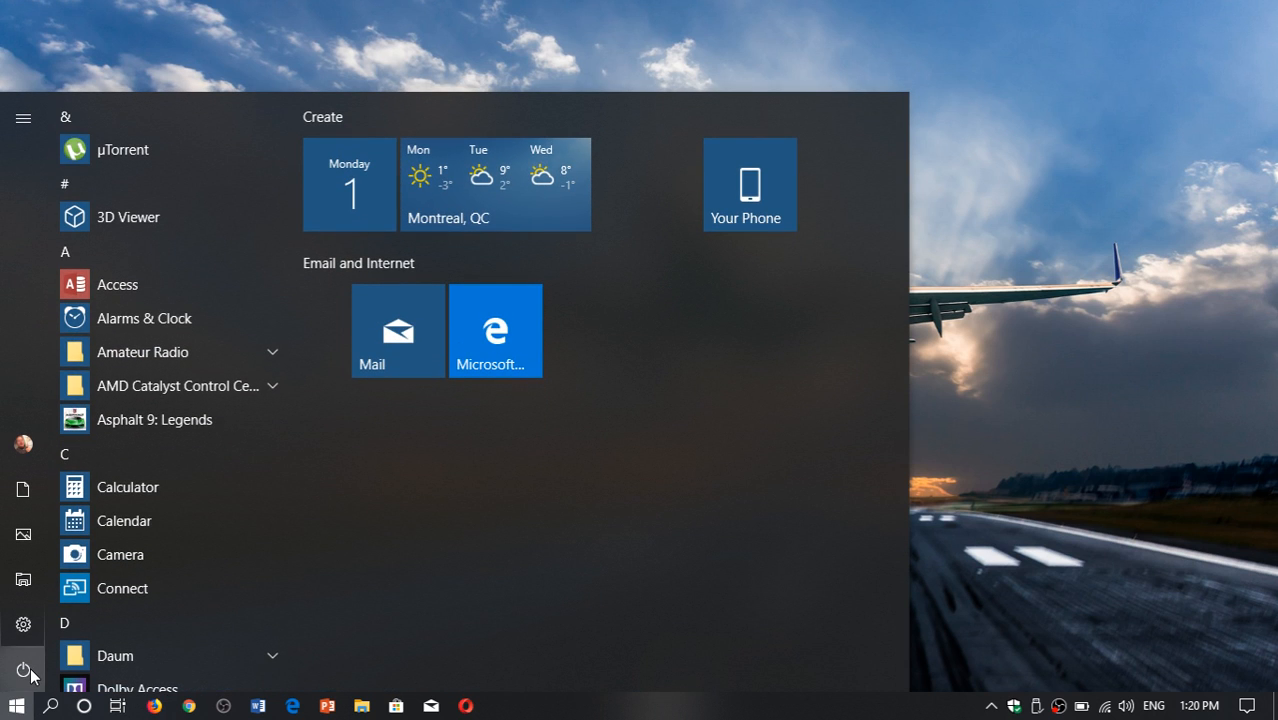
{"action": "mouse_move", "coordinate": [23, 670]}
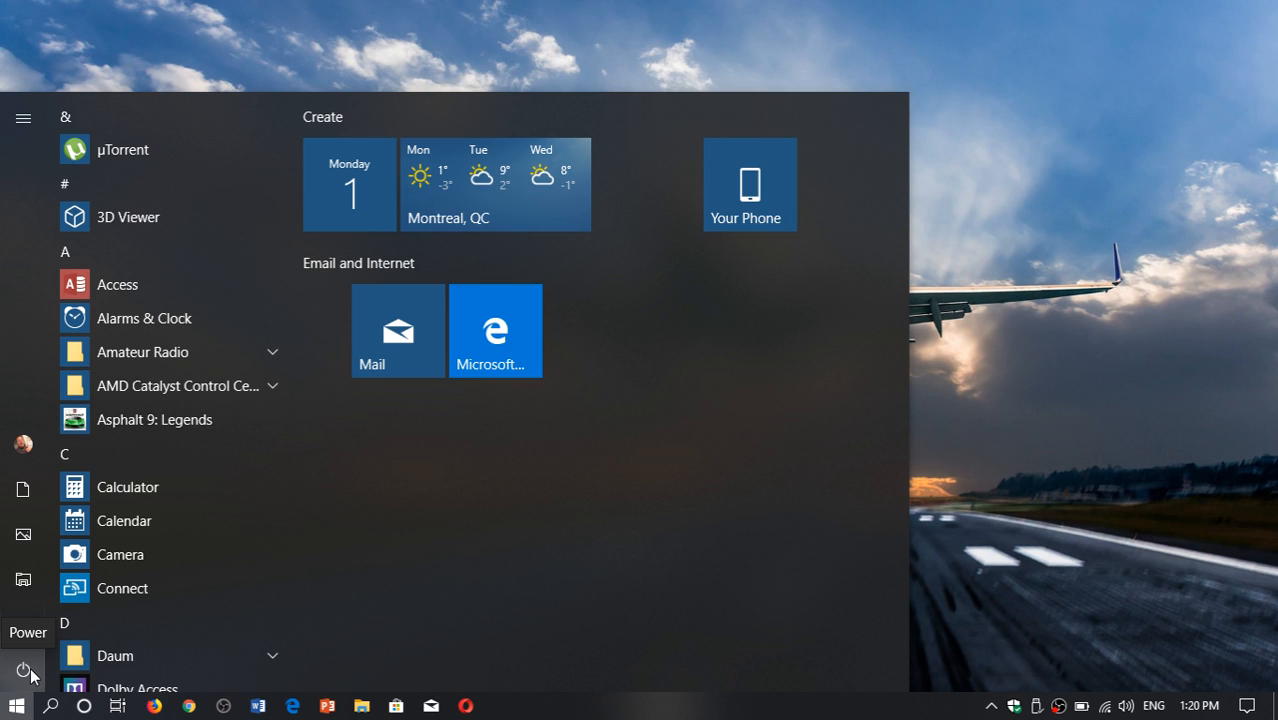
{"action": "left_click", "coordinate": [23, 669]}
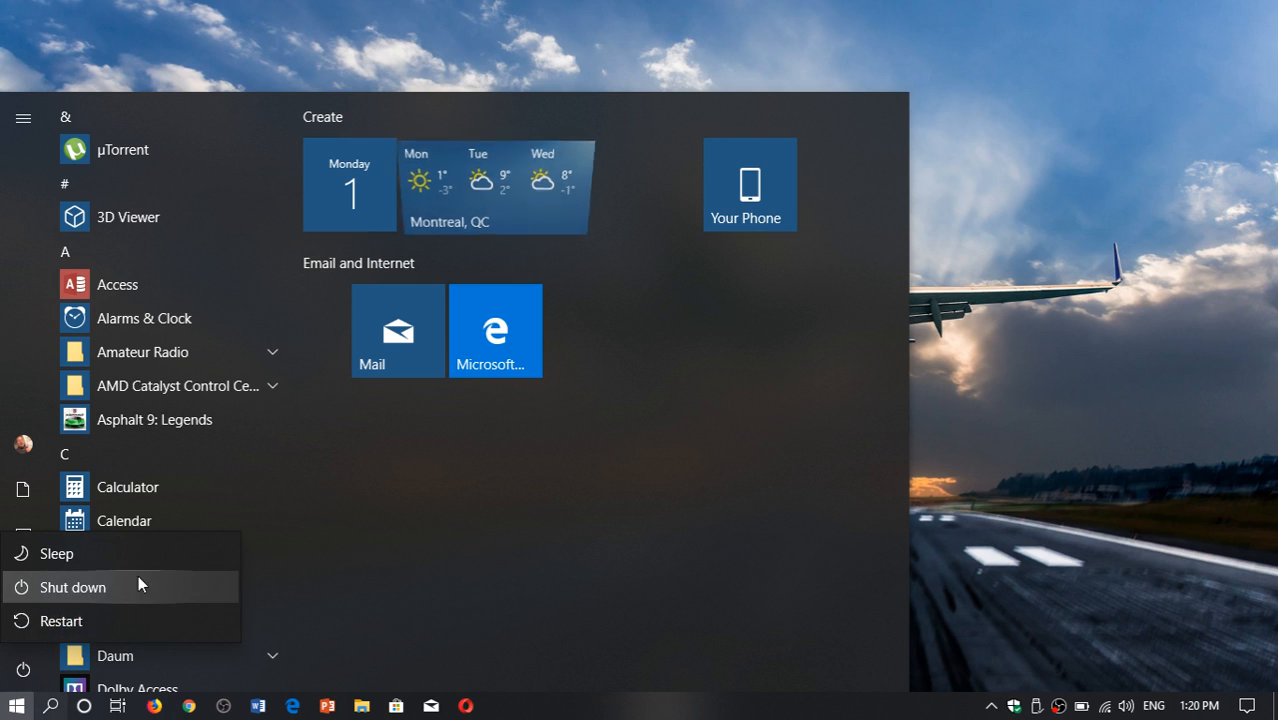
{"action": "mouse_move", "coordinate": [72, 587]}
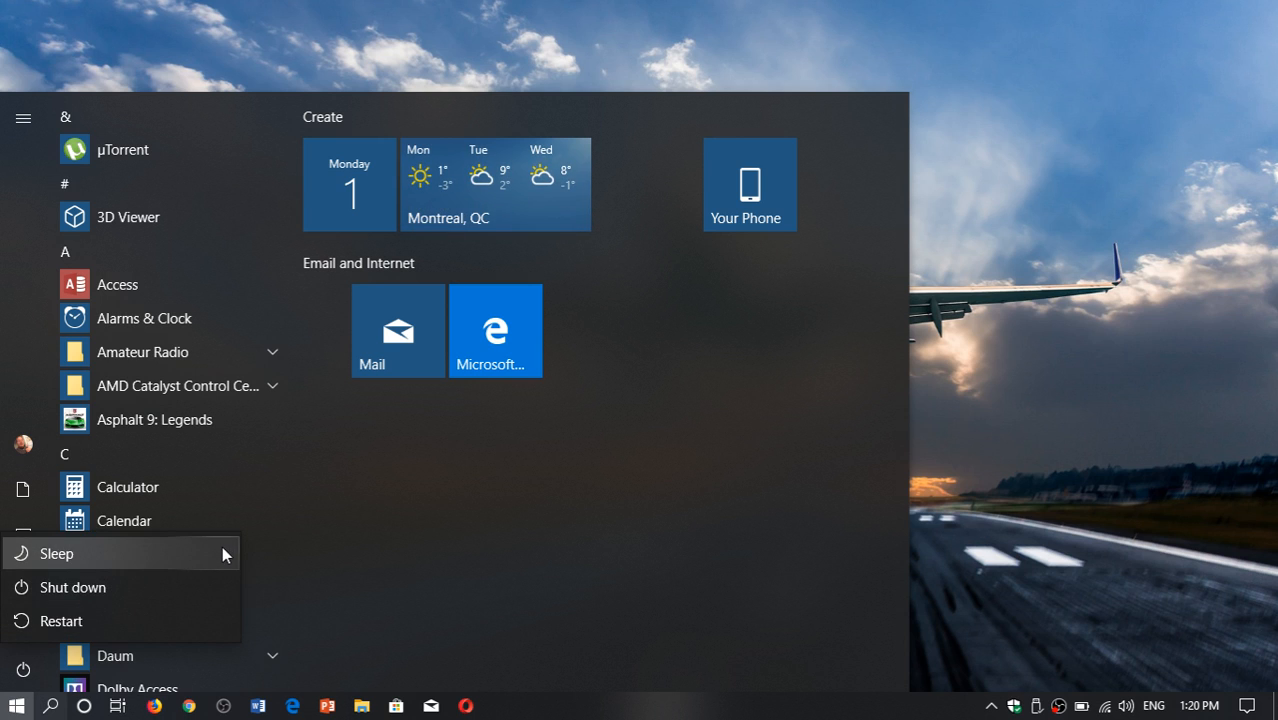
{"action": "mouse_move", "coordinate": [57, 553]}
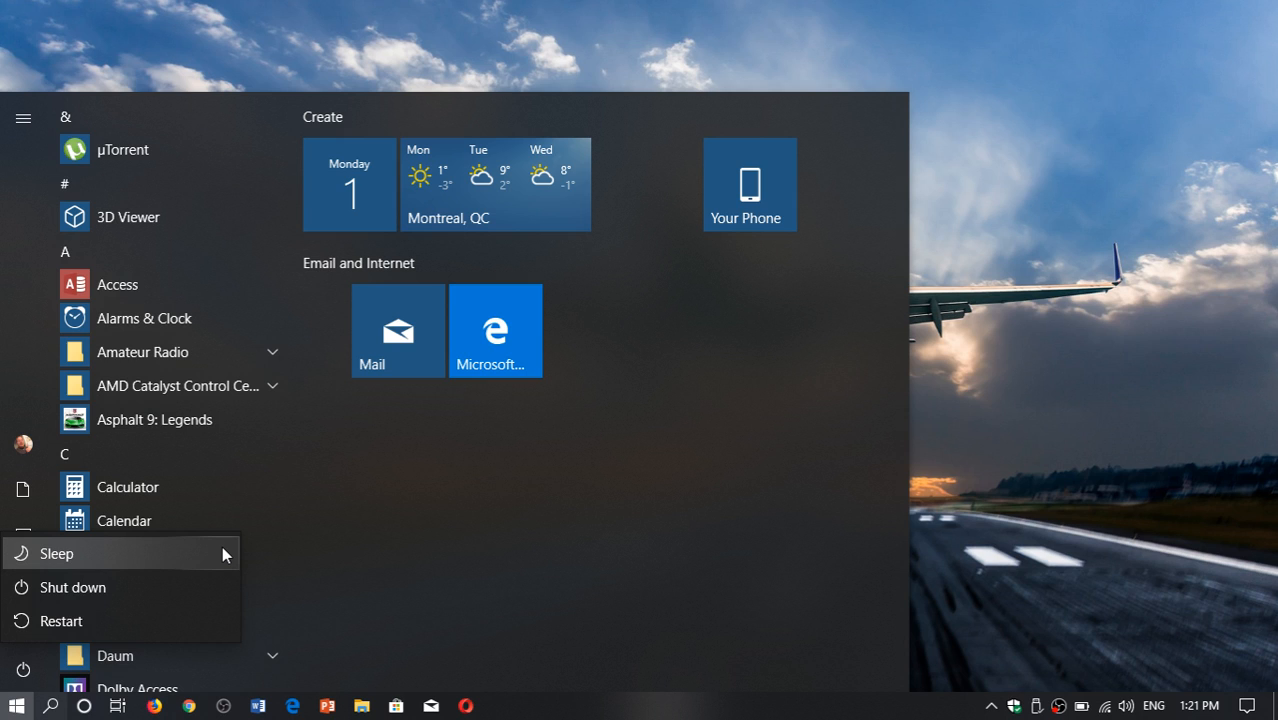
{"action": "mouse_move", "coordinate": [1087, 365]}
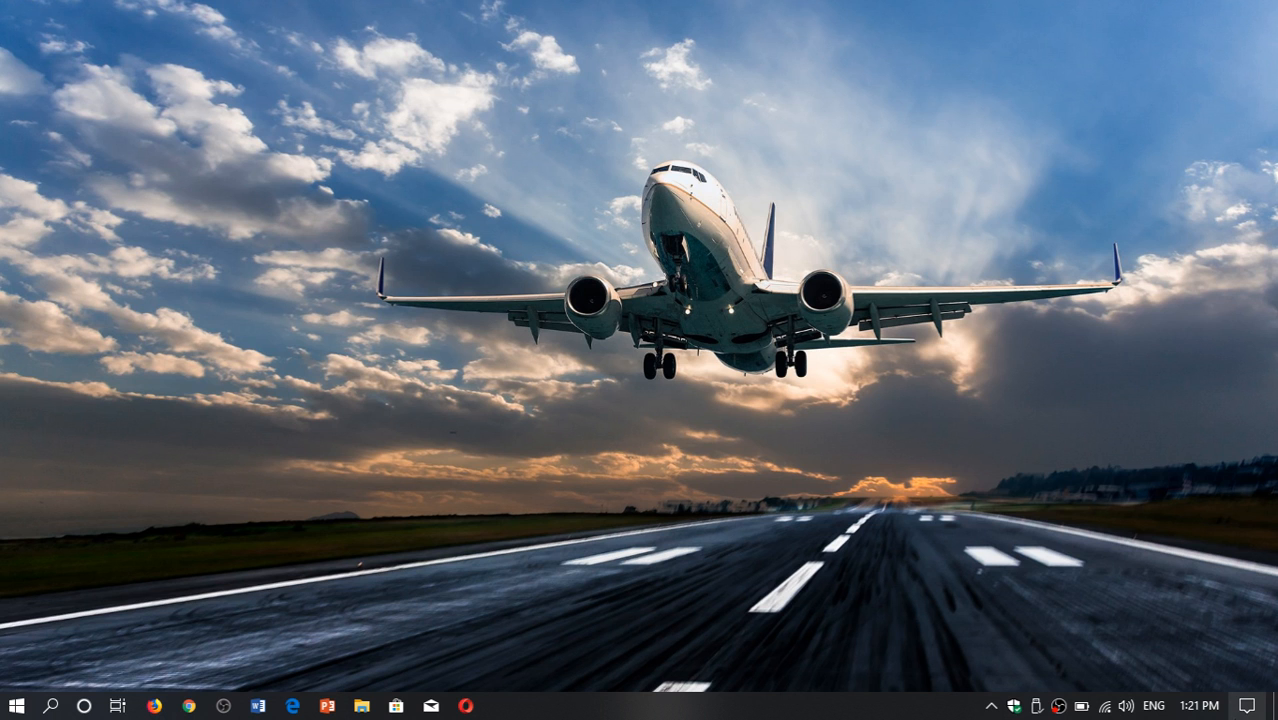
Open and close the full Settings window, then show Action Center's quick actions again.
{"action": "left_click", "coordinate": [1250, 705]}
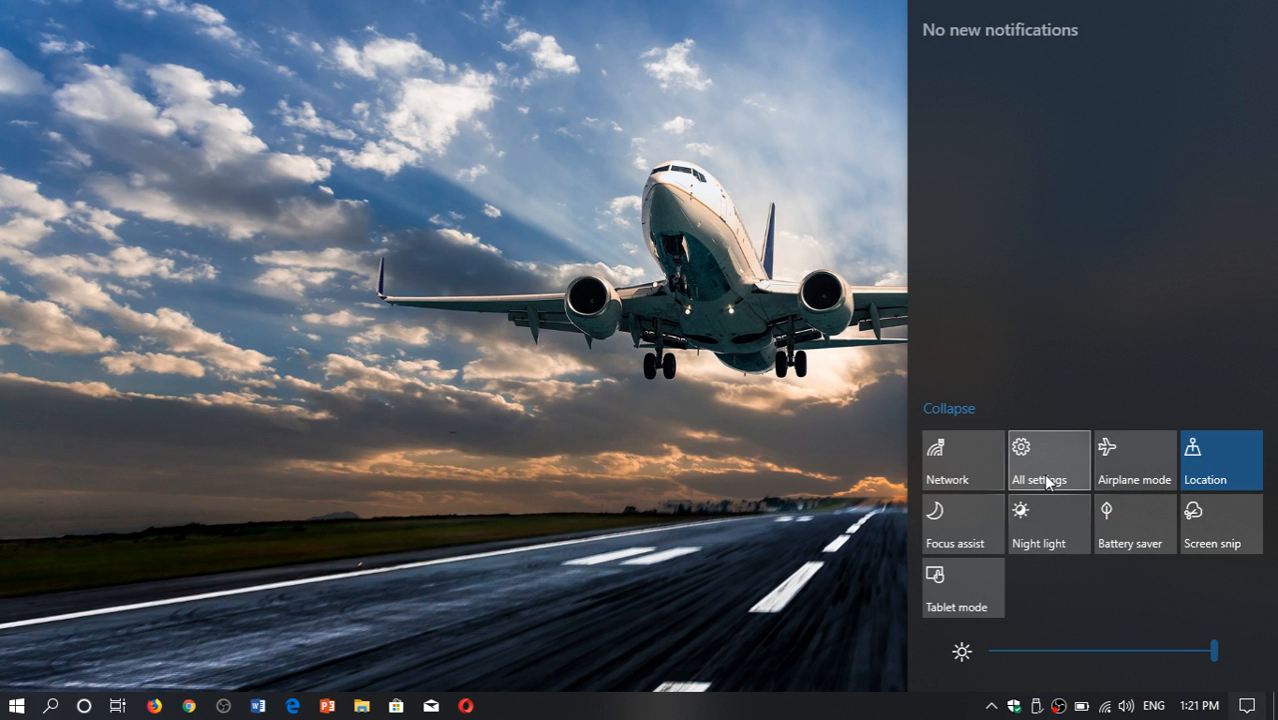
{"action": "left_click", "coordinate": [1048, 460]}
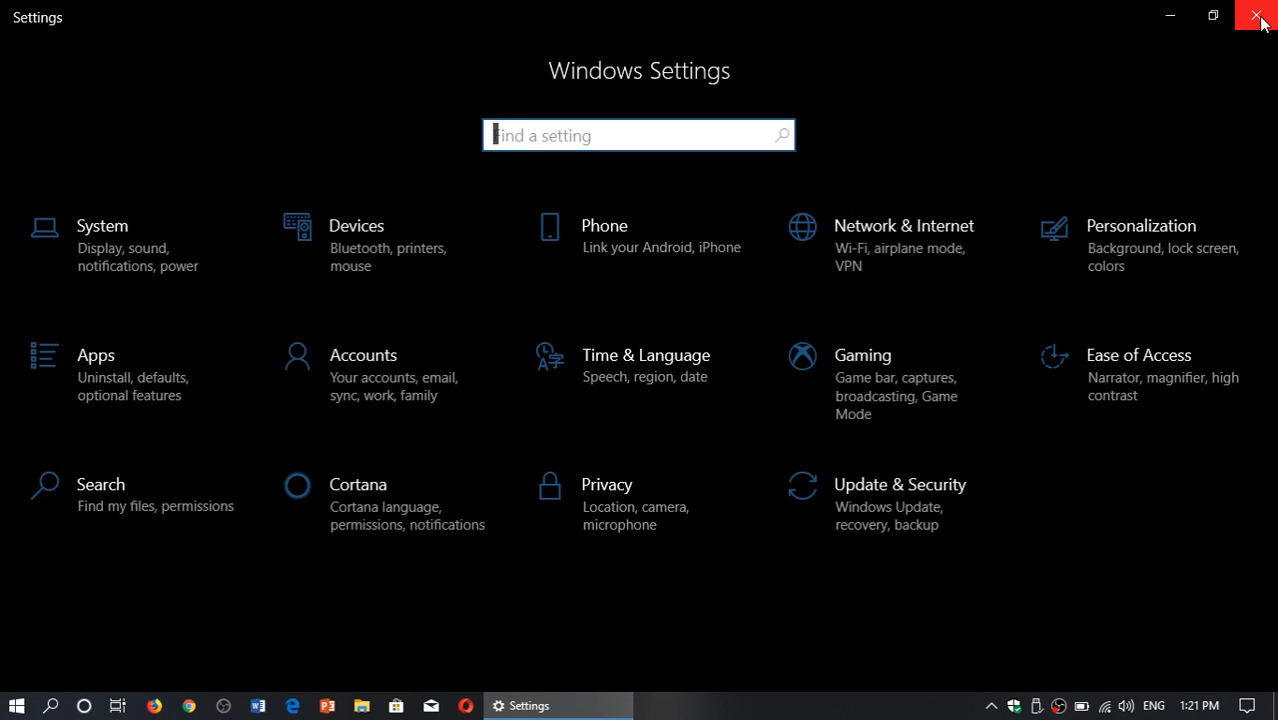
{"action": "left_click", "coordinate": [1259, 16]}
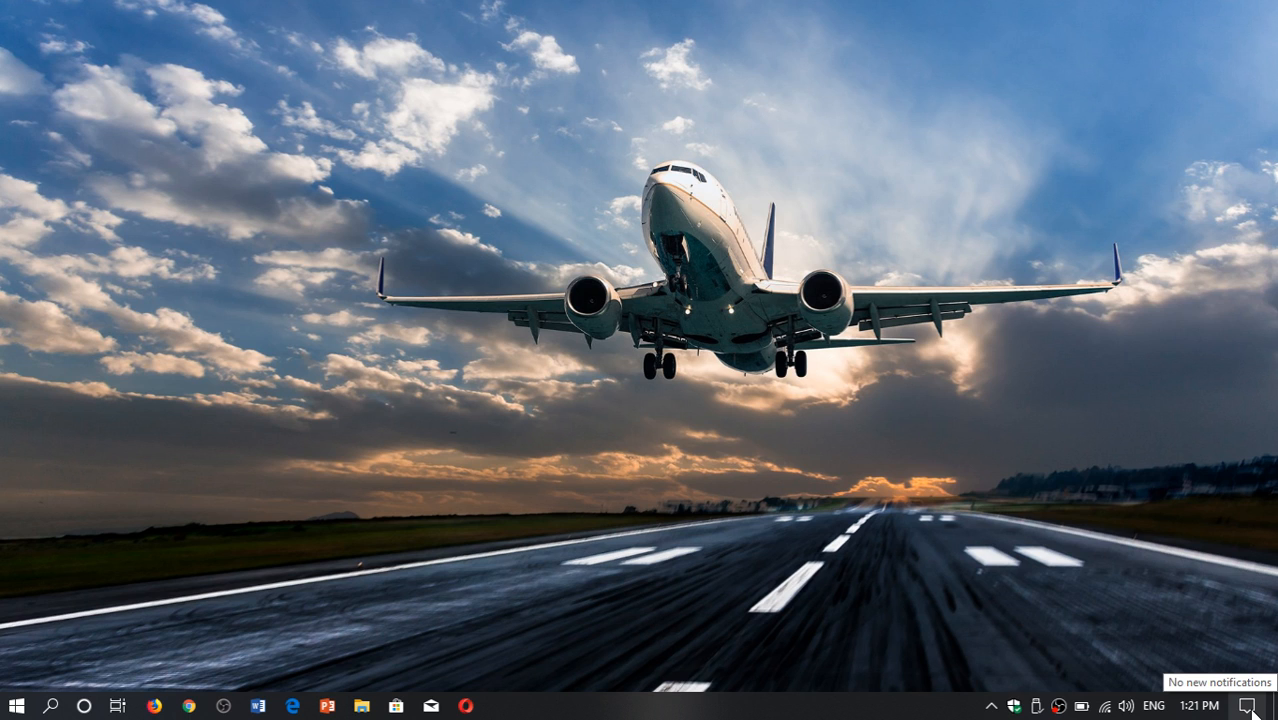
{"action": "left_click", "coordinate": [1245, 705]}
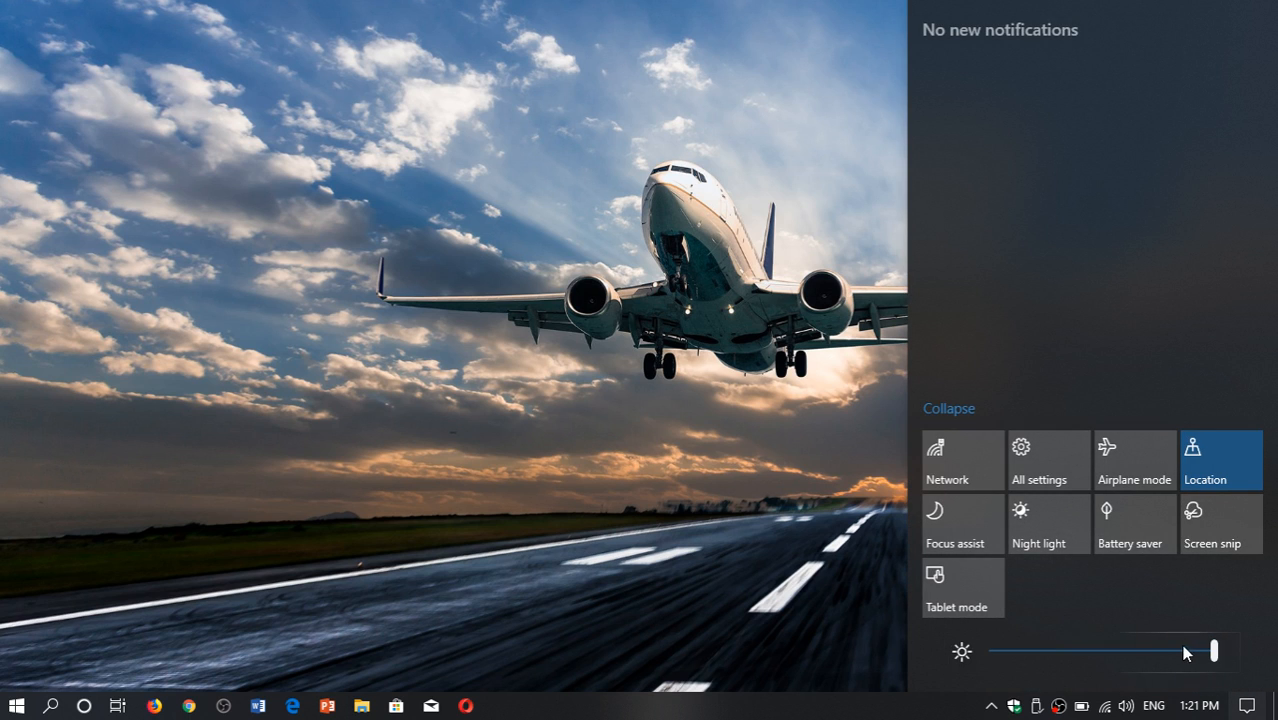